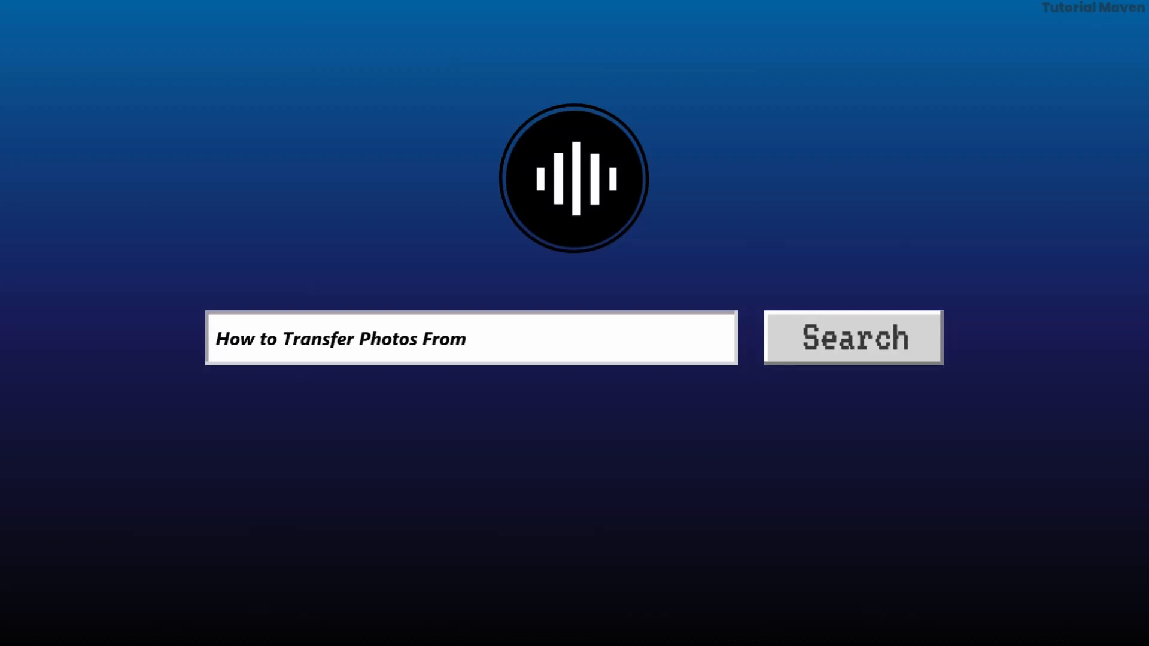
Select today's four photos and download them together via More options > Download.
{"action": "type", "text": "Google Photos to Flash Driv"}
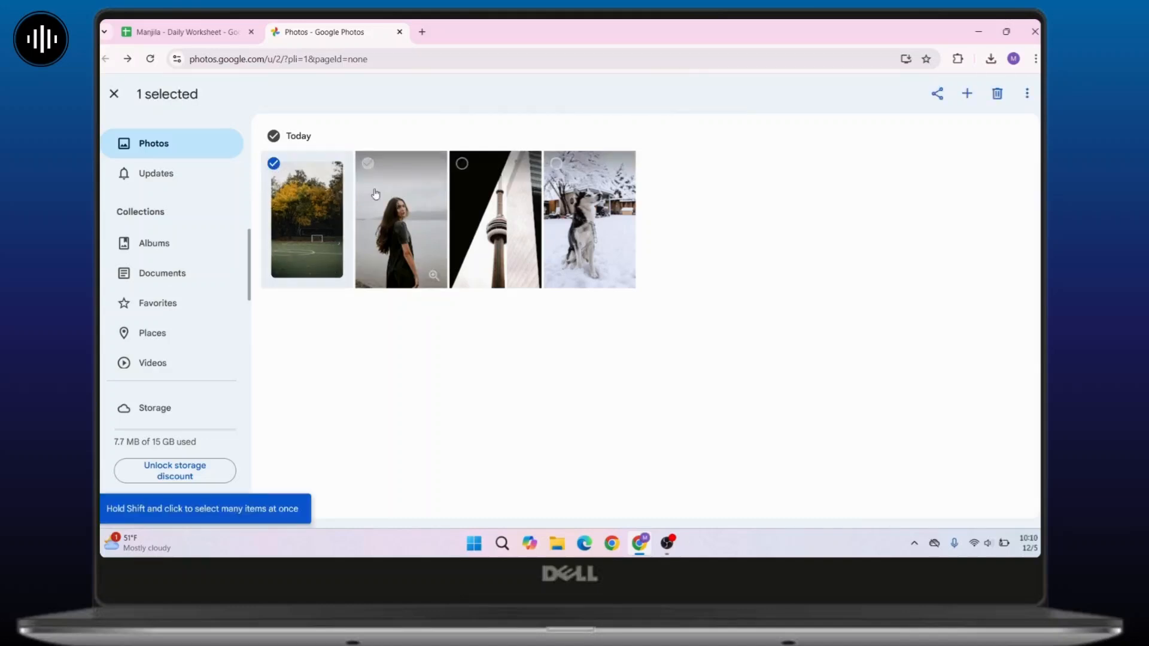
{"action": "left_click", "coordinate": [367, 163]}
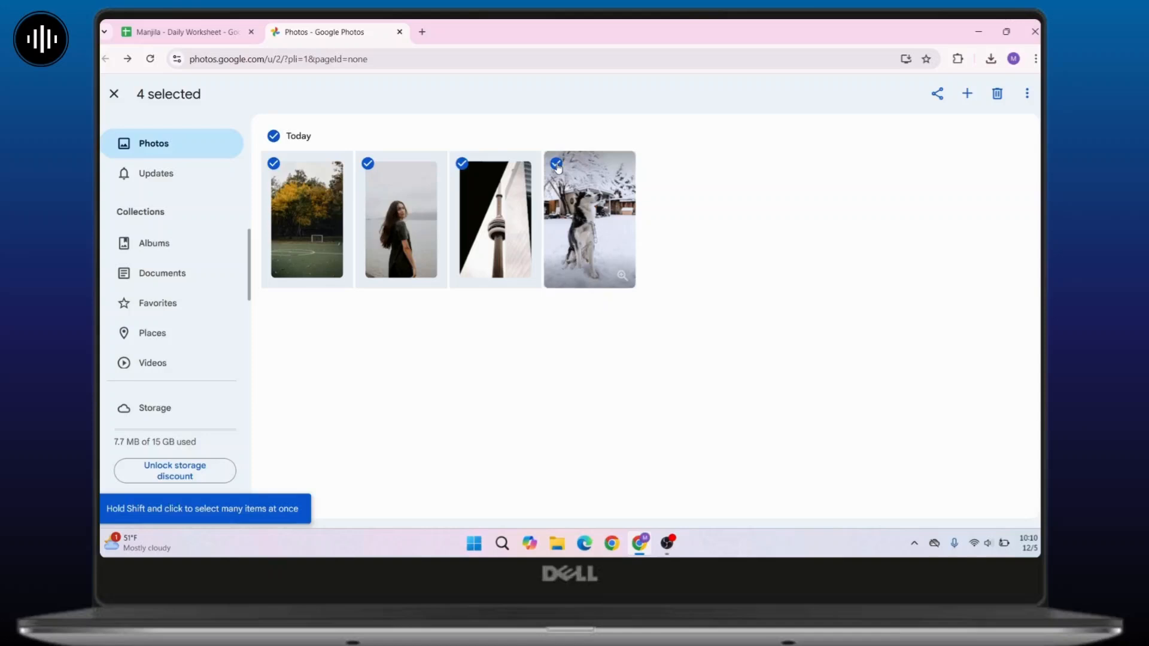
{"action": "mouse_move", "coordinate": [551, 407]}
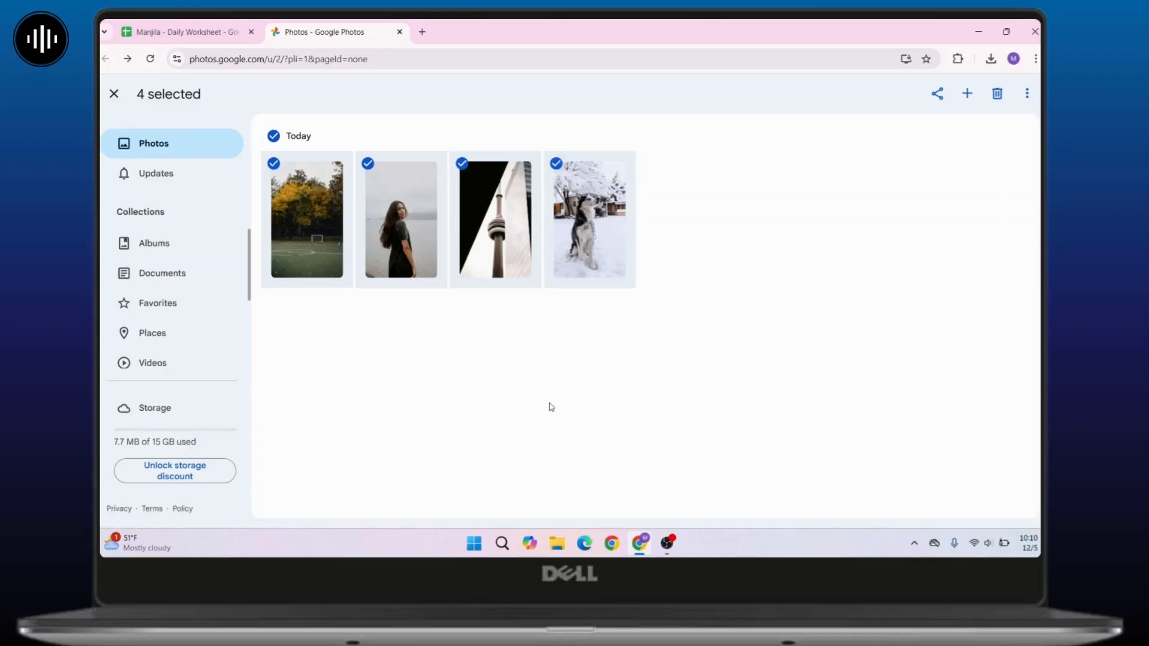
{"action": "mouse_move", "coordinate": [1027, 94]}
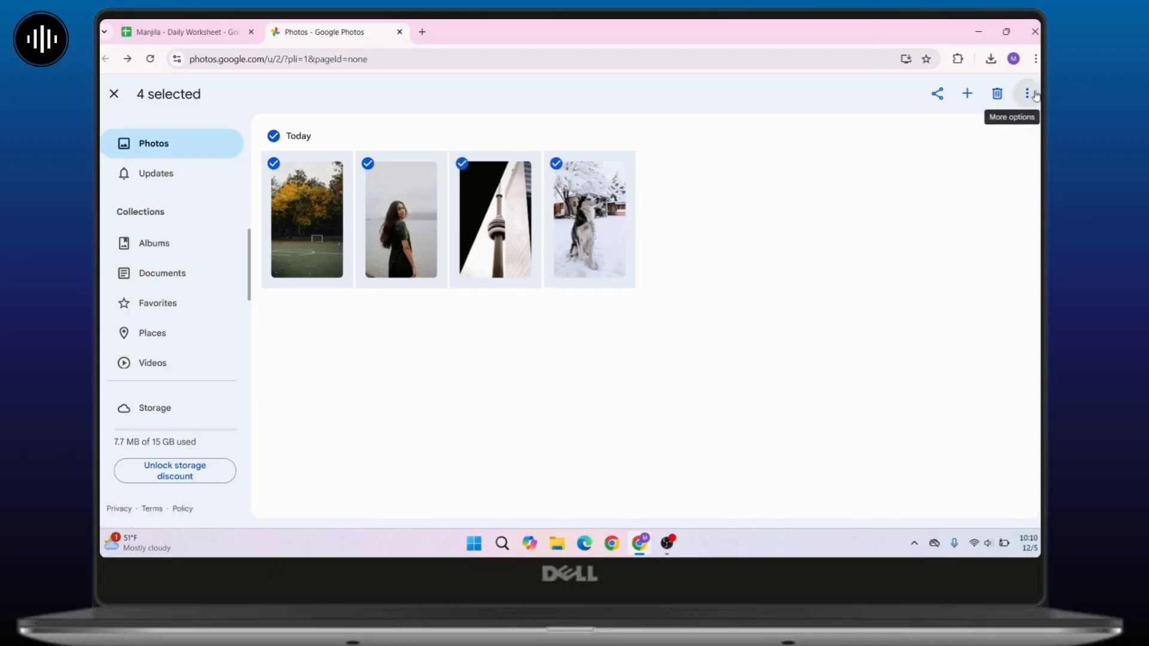
{"action": "left_click", "coordinate": [1027, 93]}
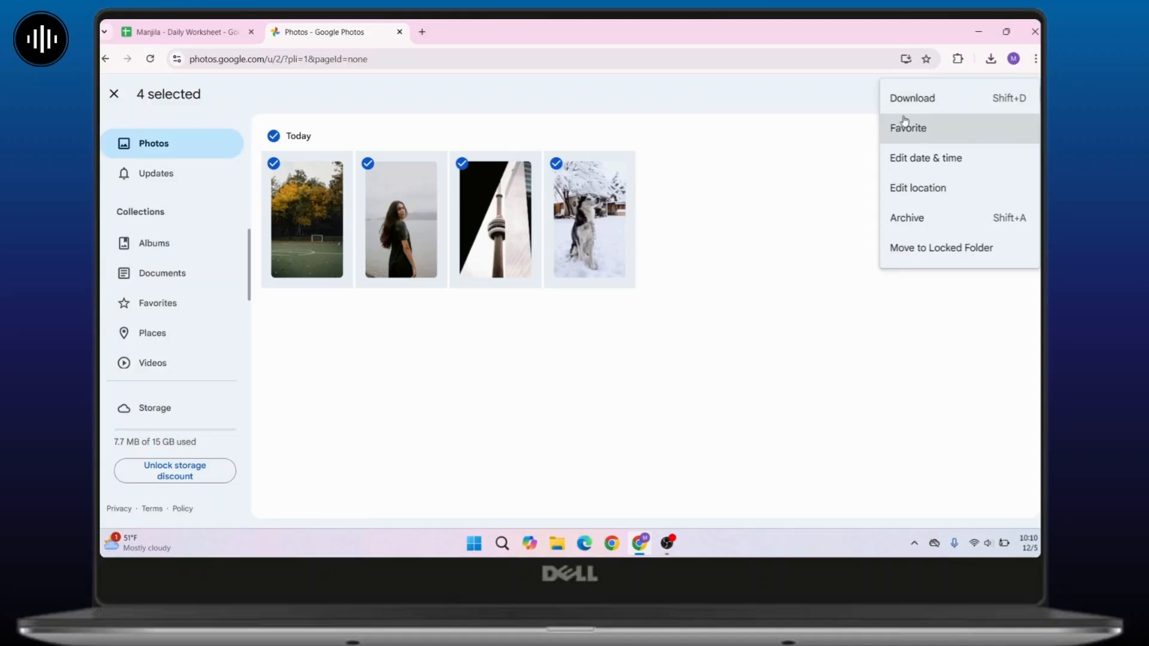
{"action": "left_click", "coordinate": [912, 97]}
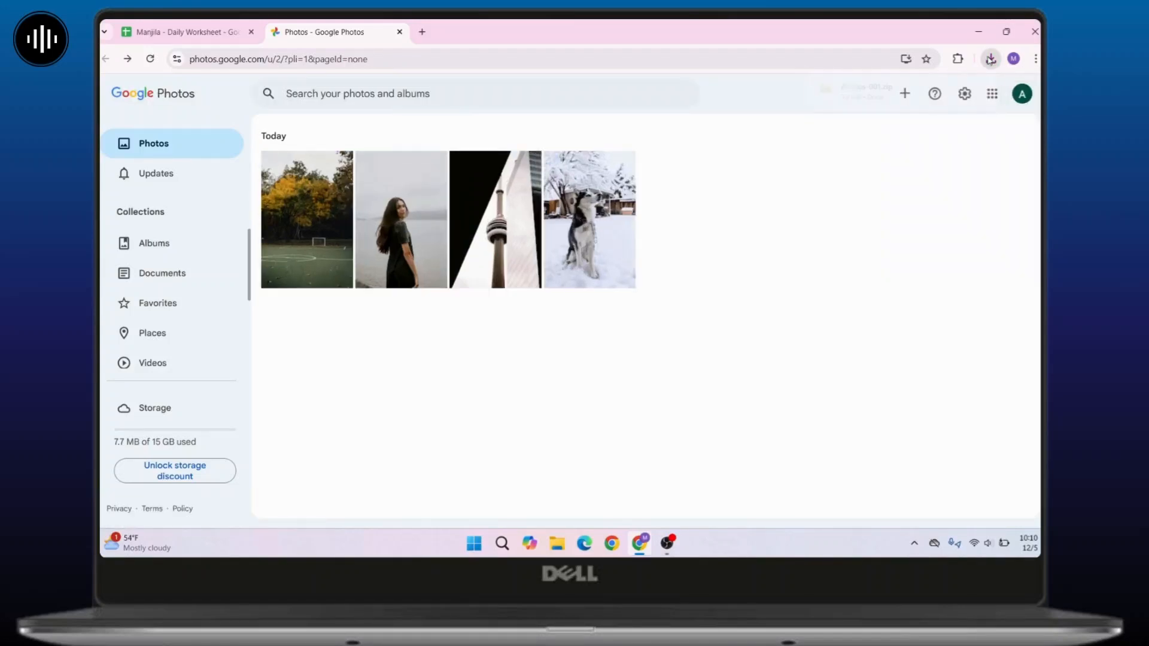
Extract the downloaded Photos-001 zip into a Photos-001 folder in Downloads.
{"action": "left_click", "coordinate": [989, 60]}
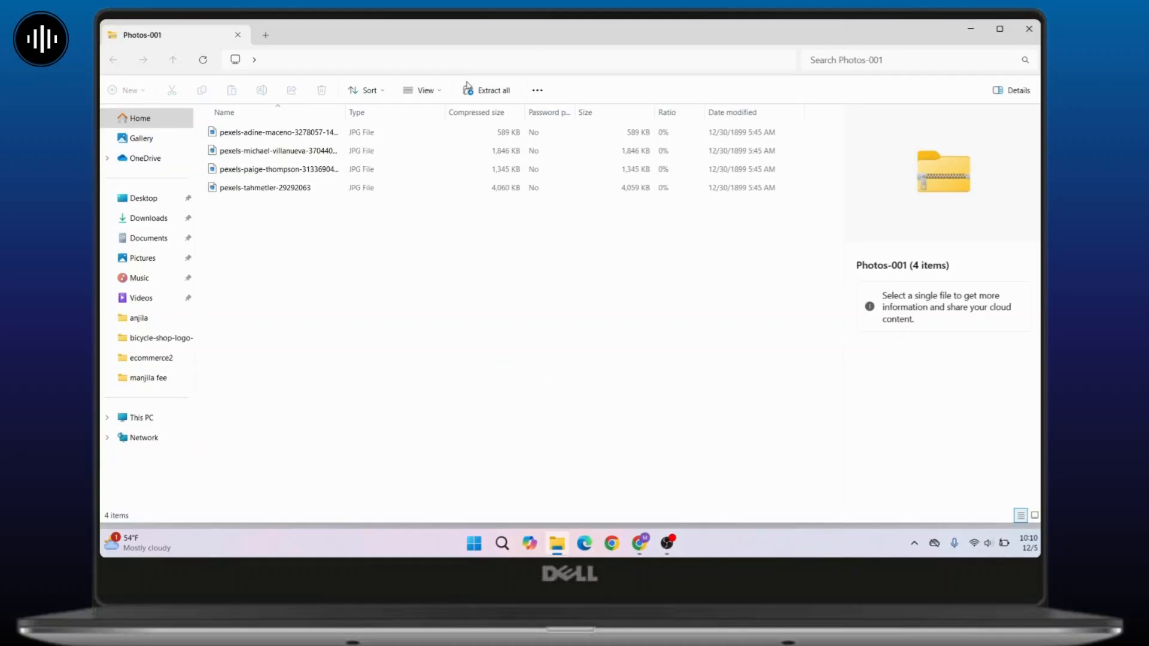
{"action": "left_click", "coordinate": [487, 90]}
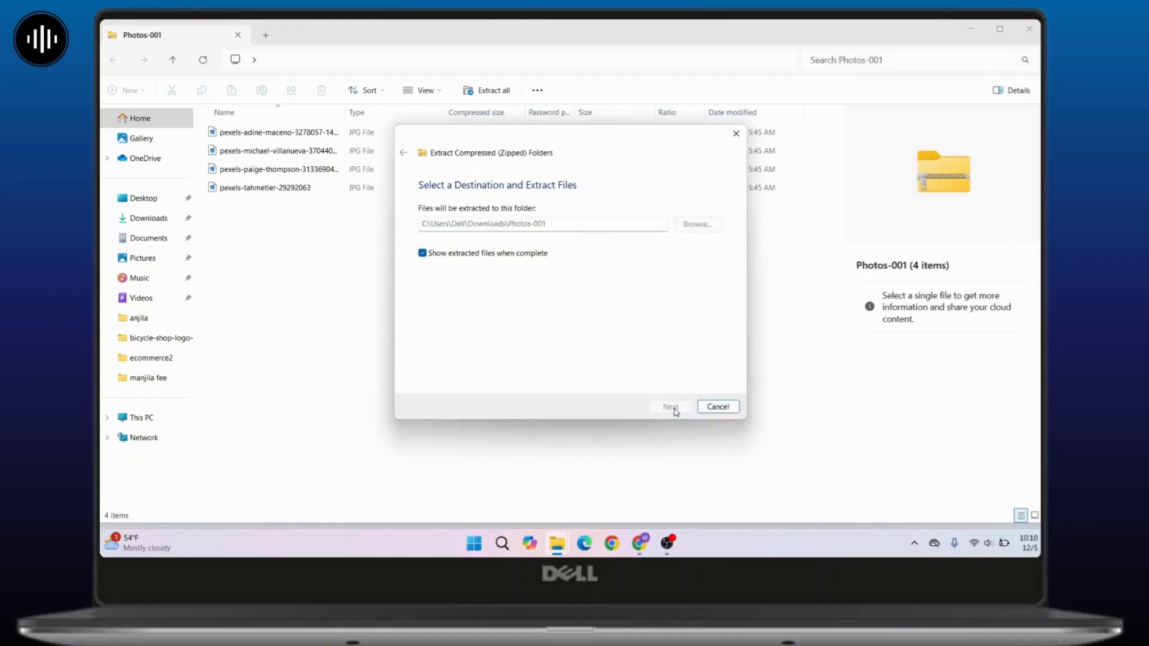
{"action": "left_click", "coordinate": [670, 407]}
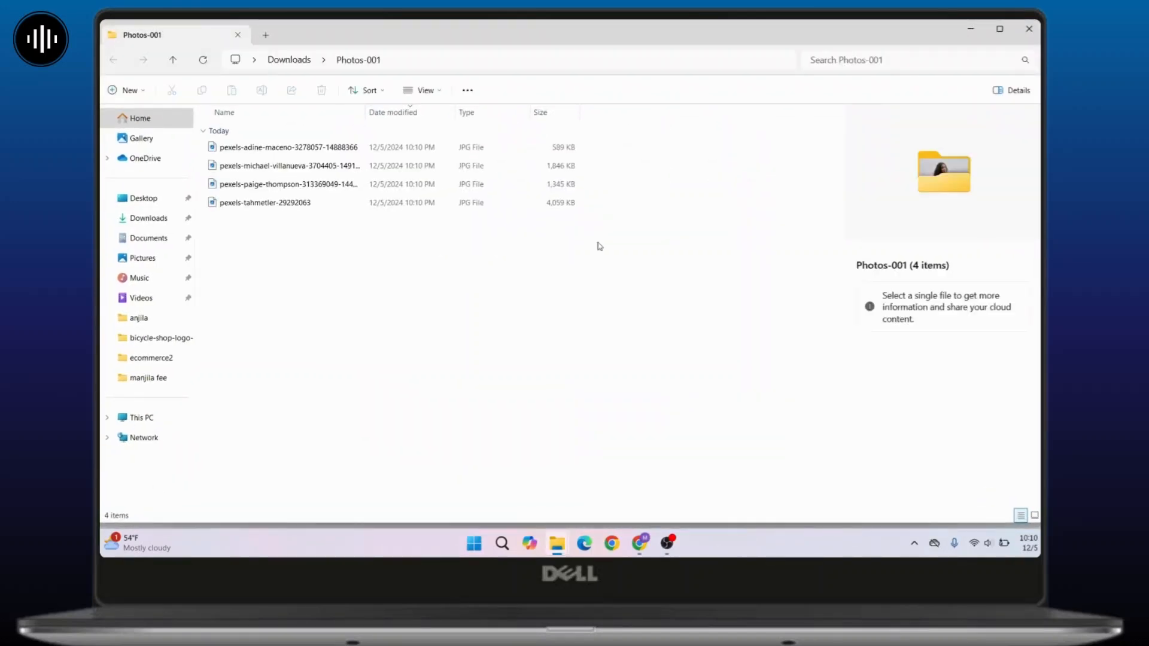
Select all four extracted JPG photos in the Photos-001 folder (7.65 MB total).
{"action": "left_click", "coordinate": [293, 203]}
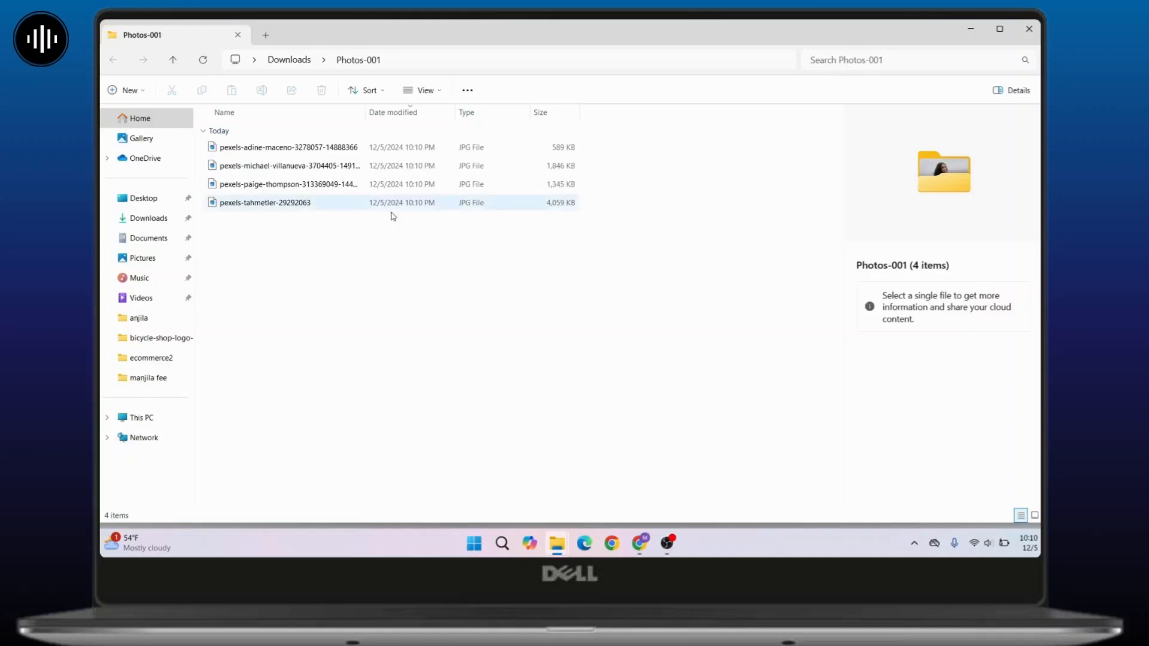
{"action": "left_click", "coordinate": [396, 261]}
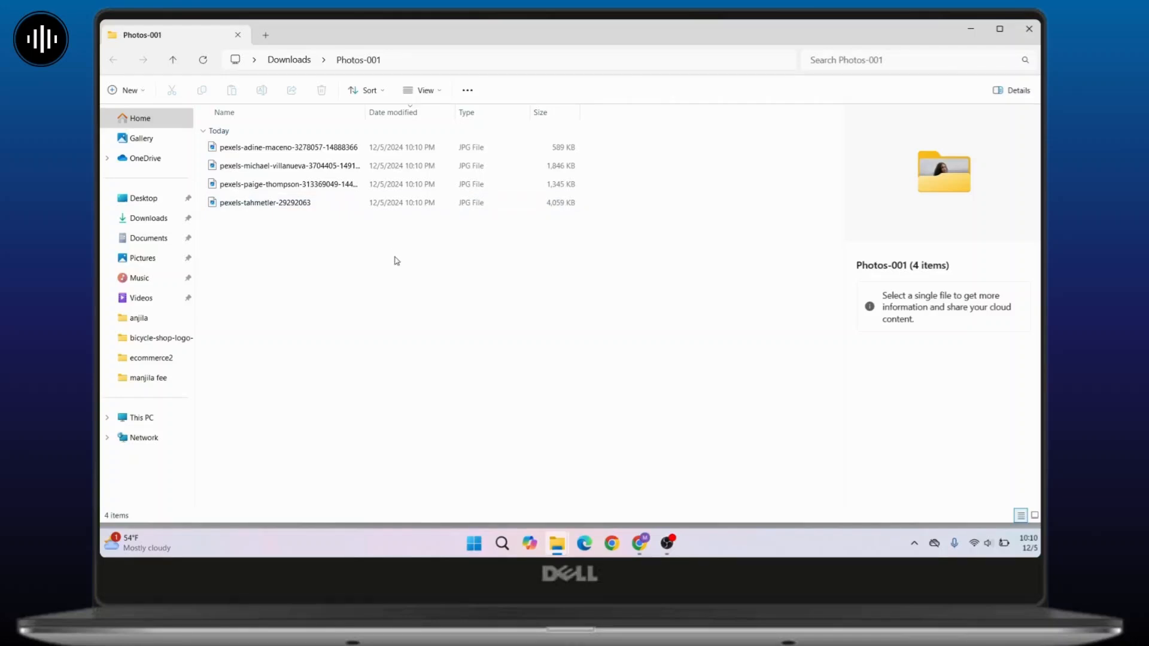
{"action": "key", "text": "ctrl+a"}
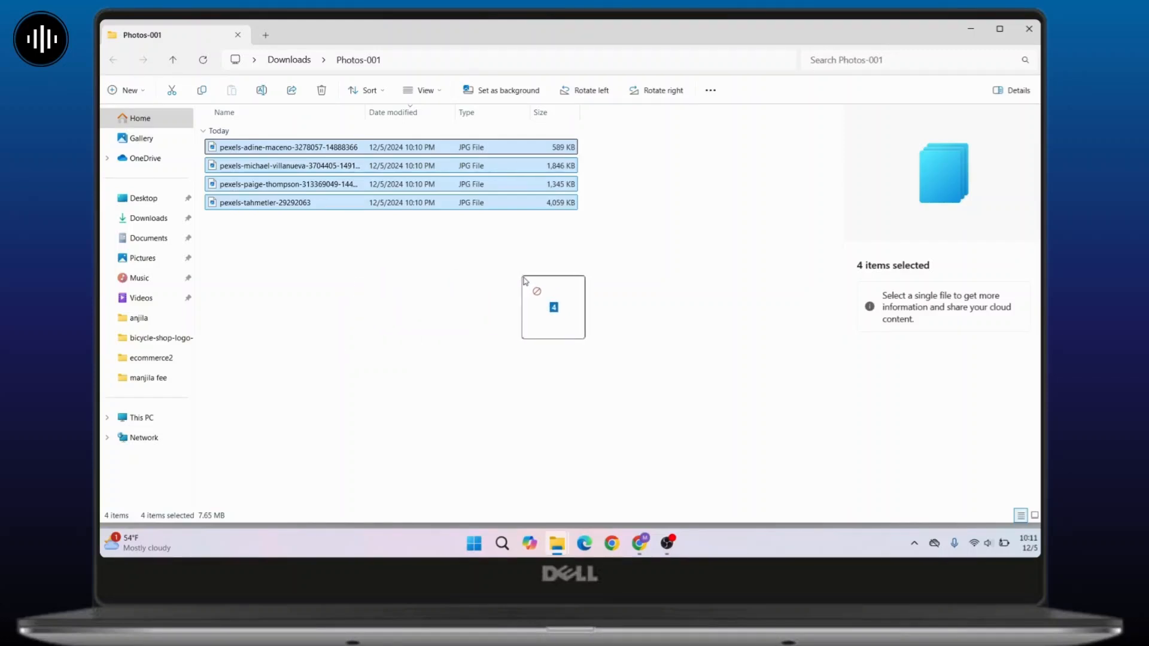
{"action": "left_click_drag", "start_coordinate": [524, 282], "coordinate": [322, 350]}
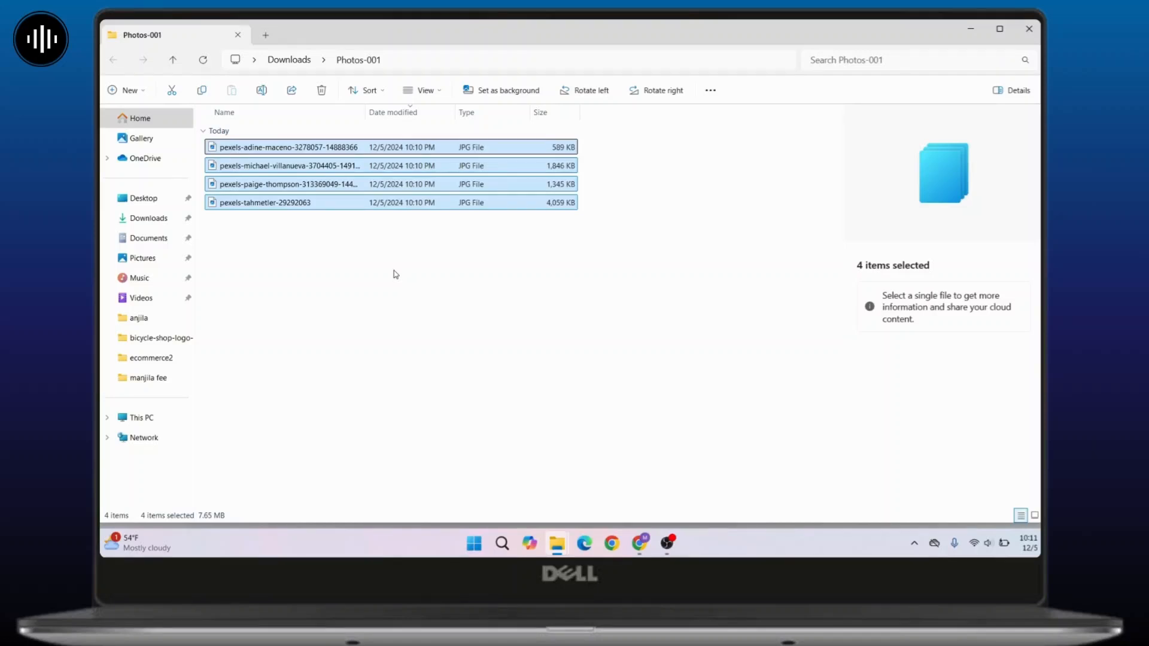
{"action": "mouse_move", "coordinate": [554, 388]}
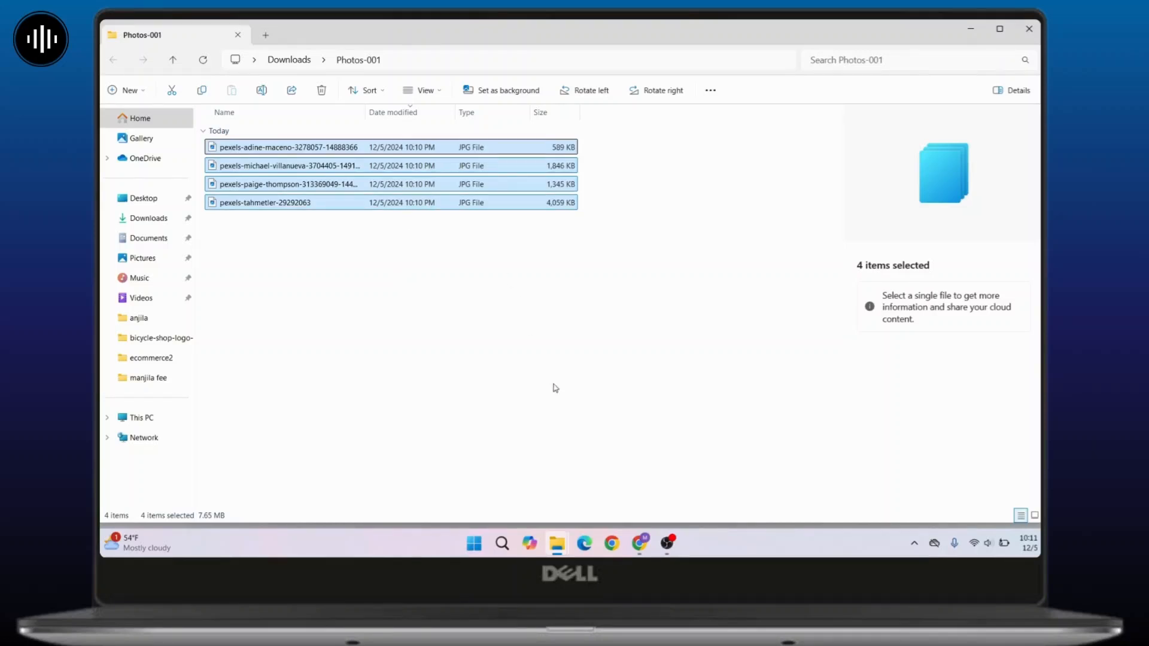
{"action": "mouse_move", "coordinate": [711, 391]}
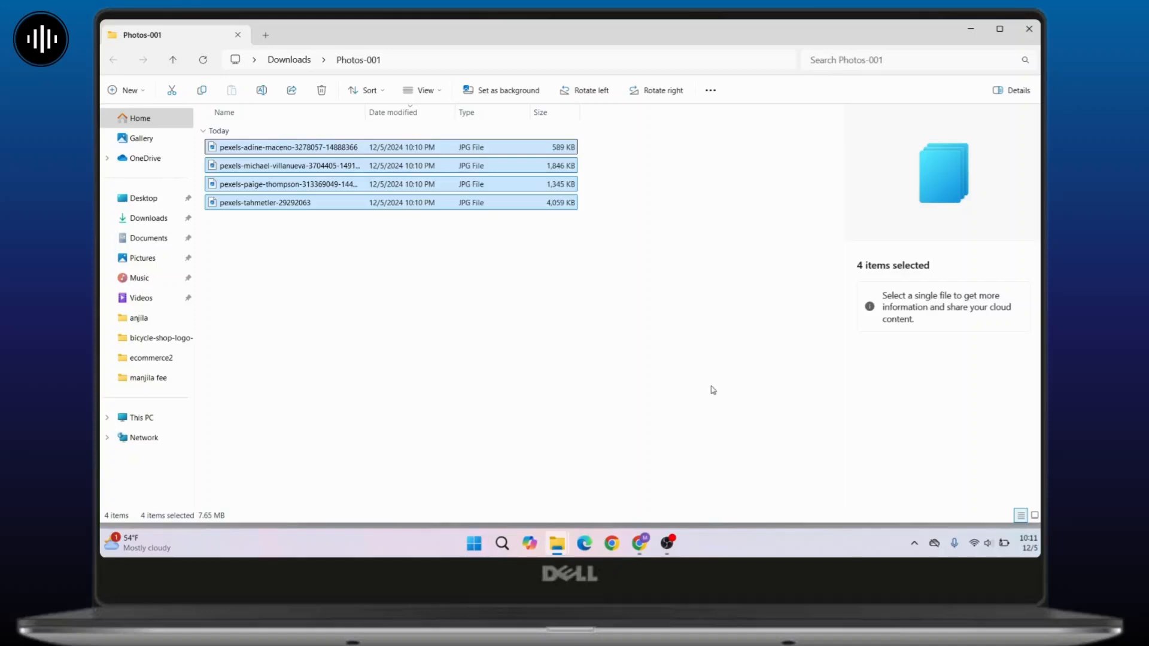
{"action": "mouse_move", "coordinate": [618, 335]}
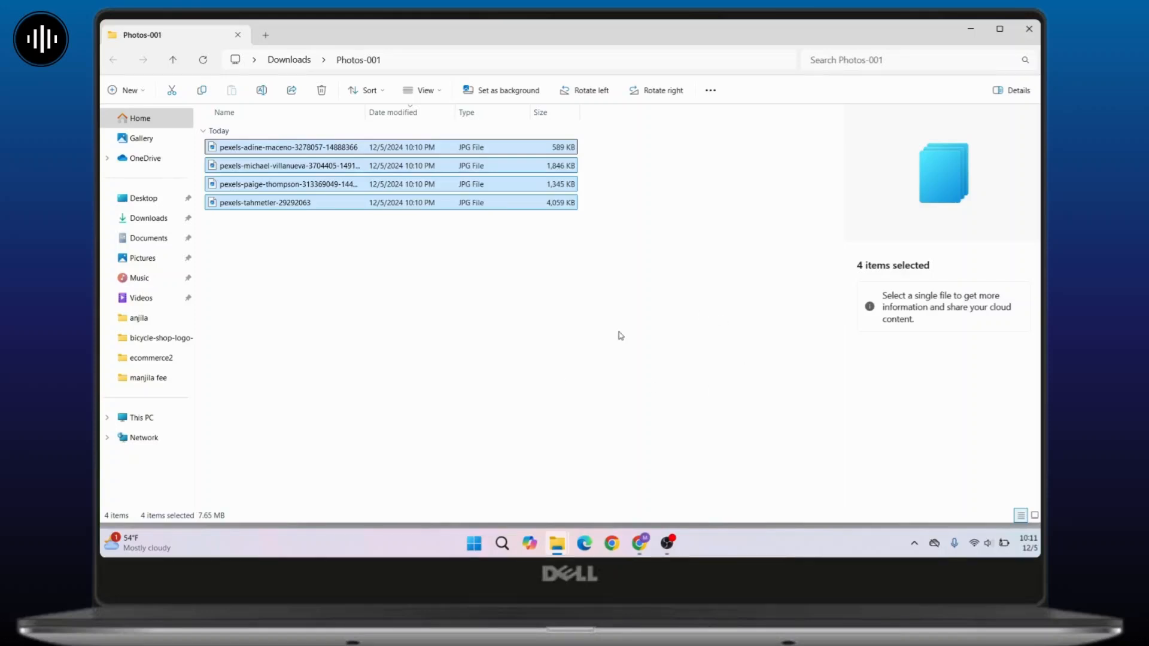